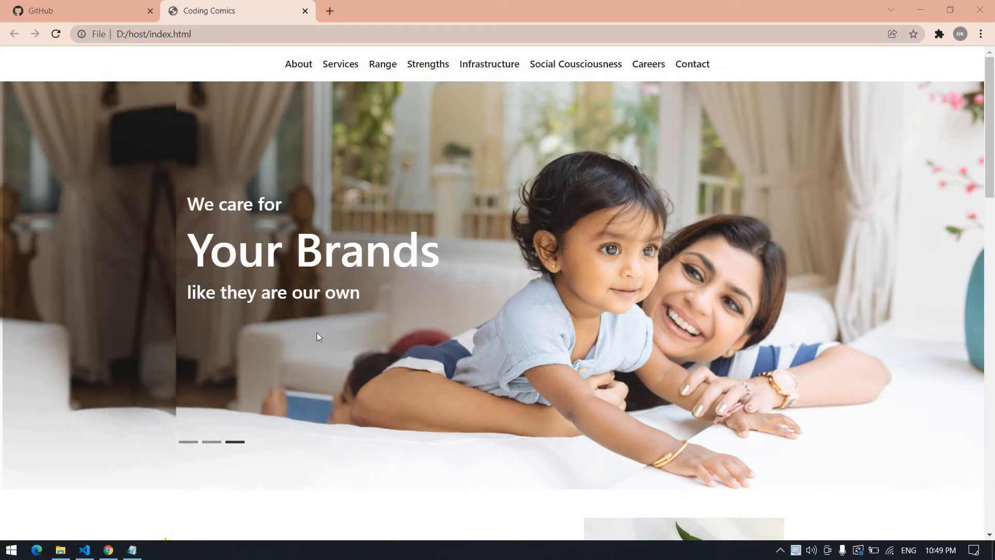
Start a new repository from the GitHub home dashboard.
{"action": "scroll", "scroll_direction": "down", "scroll_amount": 3}
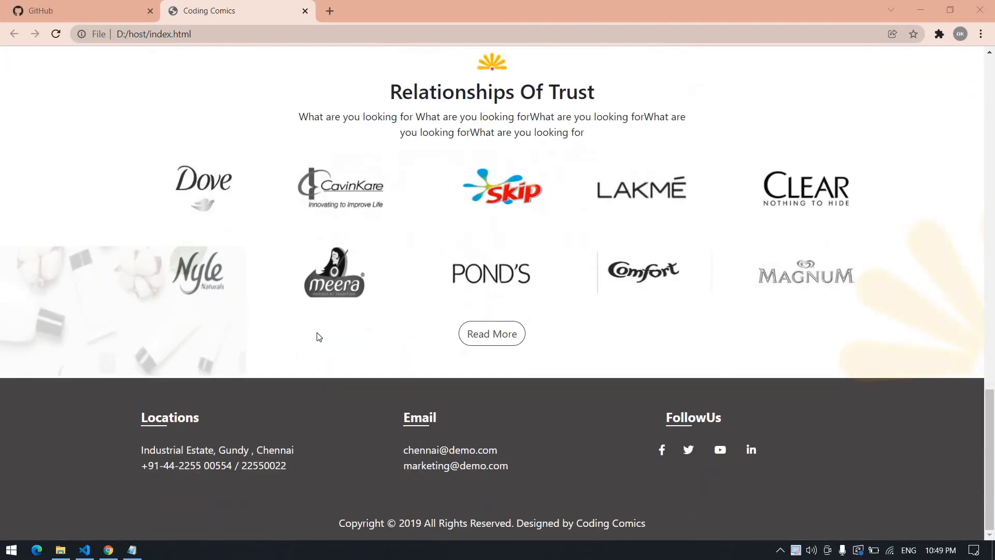
{"action": "scroll", "scroll_direction": "up", "scroll_amount": 3}
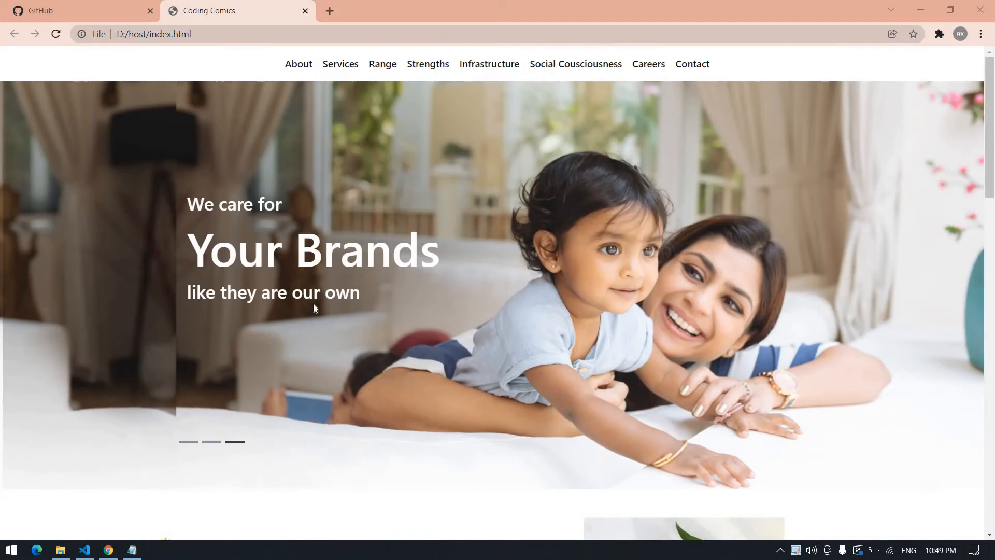
{"action": "mouse_move", "coordinate": [131, 445]}
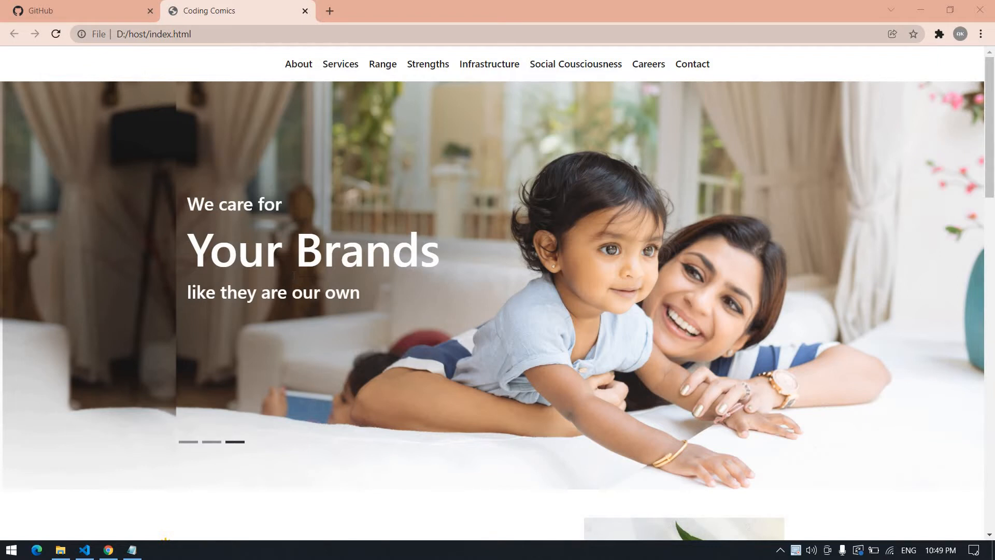
{"action": "mouse_move", "coordinate": [92, 550]}
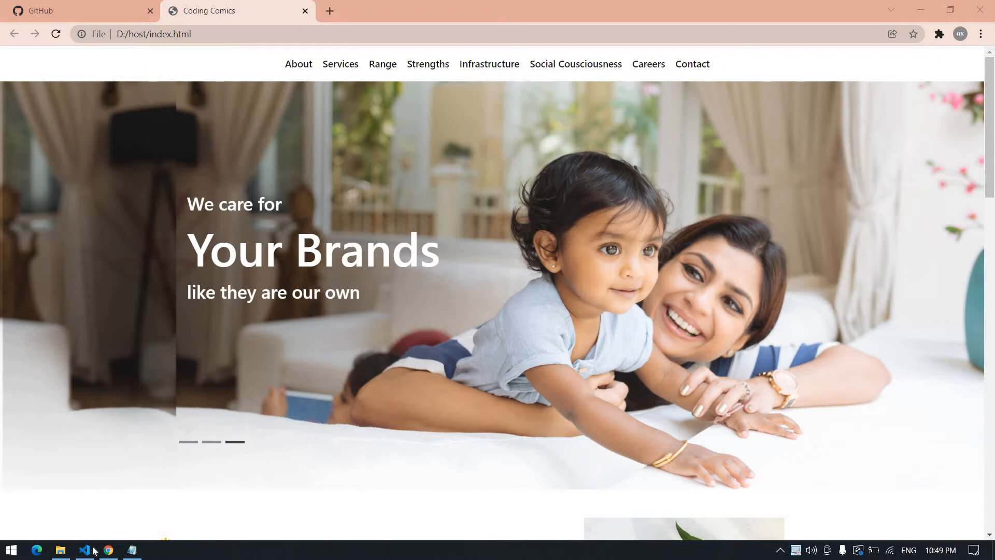
{"action": "left_click", "coordinate": [84, 549]}
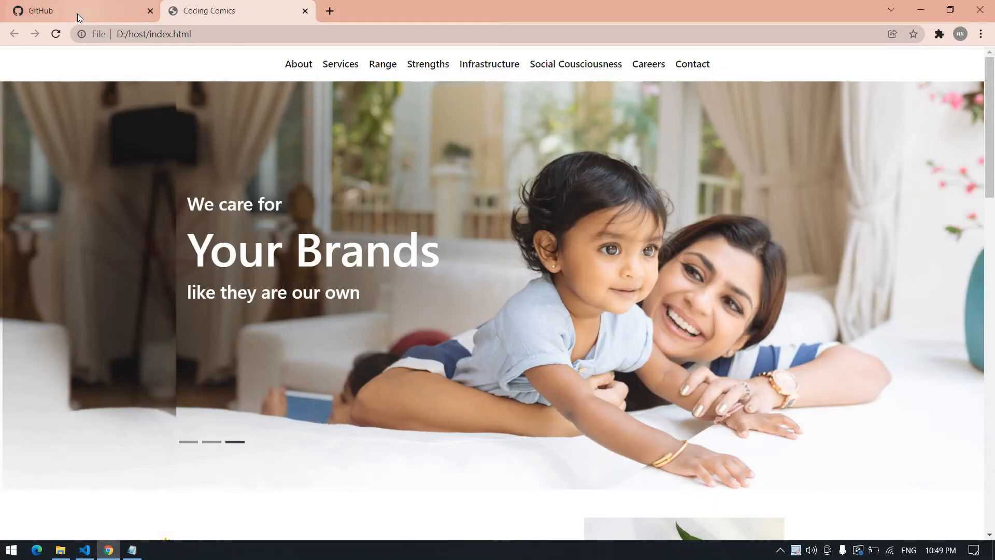
{"action": "left_click", "coordinate": [72, 10]}
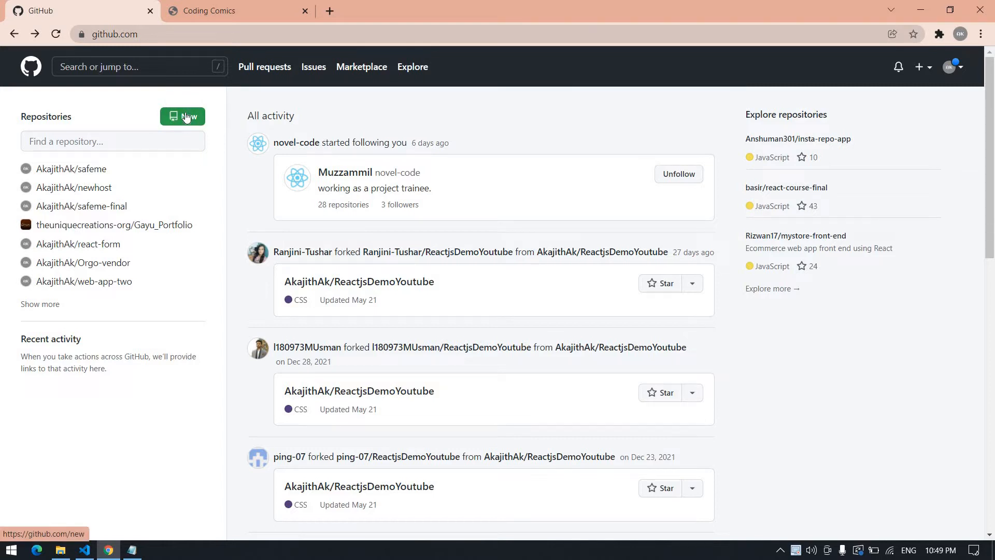
{"action": "left_click", "coordinate": [183, 117]}
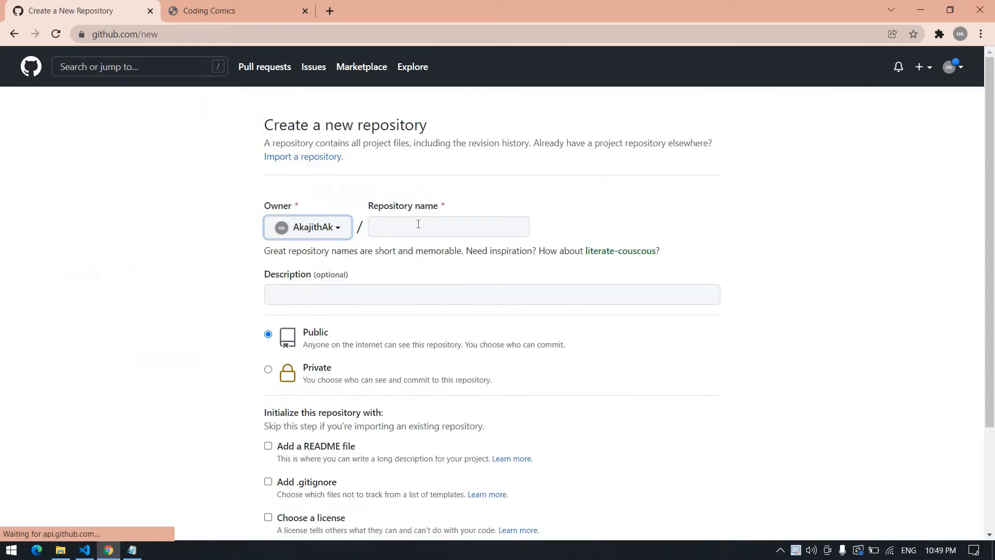
Name the repository codingcomics, keep it Public, and create it with no starter files.
{"action": "type", "text": "codingcomics"}
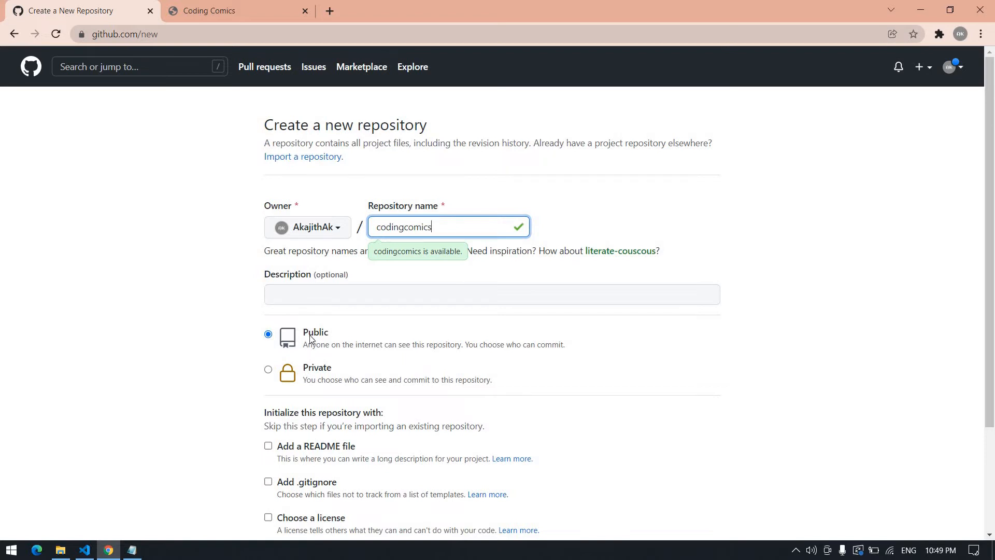
{"action": "scroll", "scroll_direction": "down", "scroll_amount": 3}
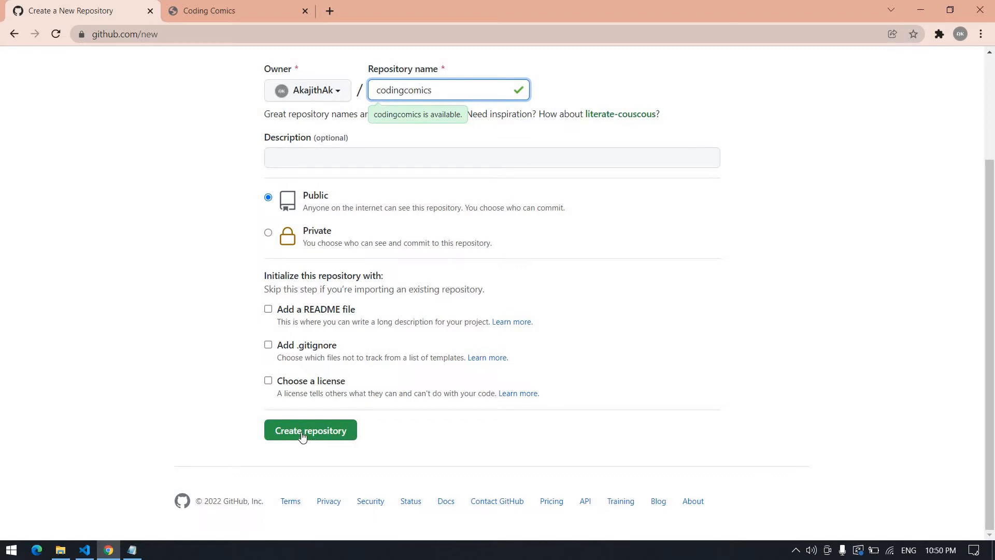
{"action": "left_click", "coordinate": [309, 429]}
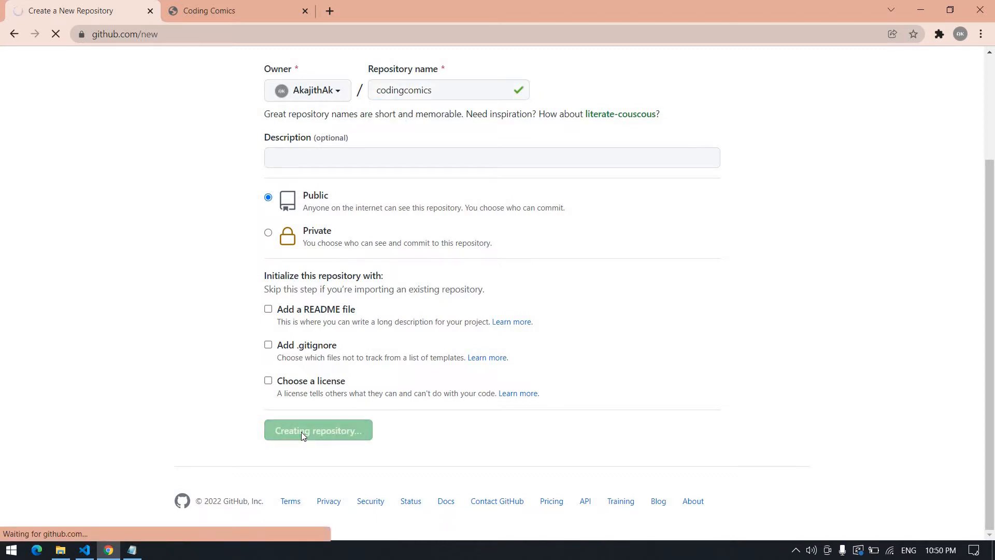
{"action": "left_click", "coordinate": [317, 429]}
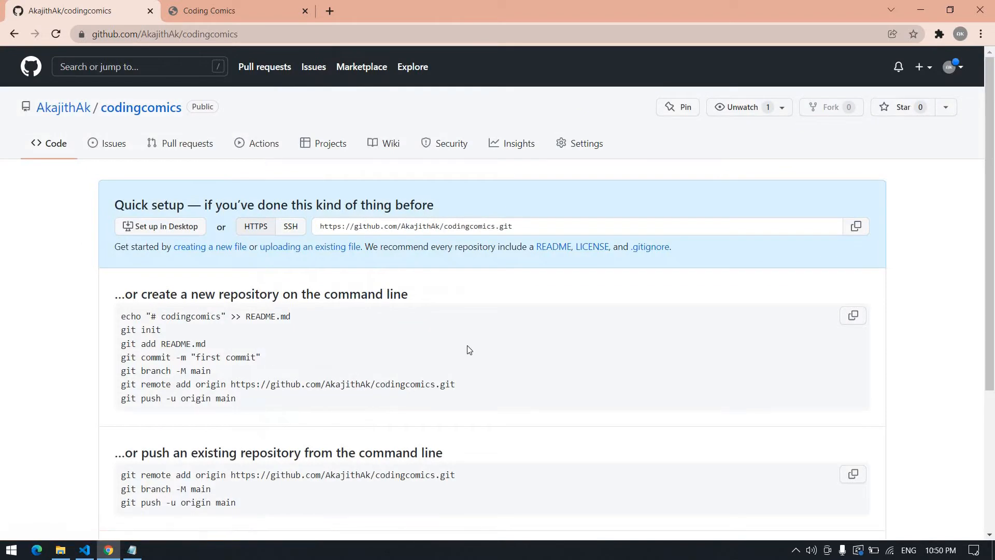
{"action": "mouse_move", "coordinate": [373, 346]}
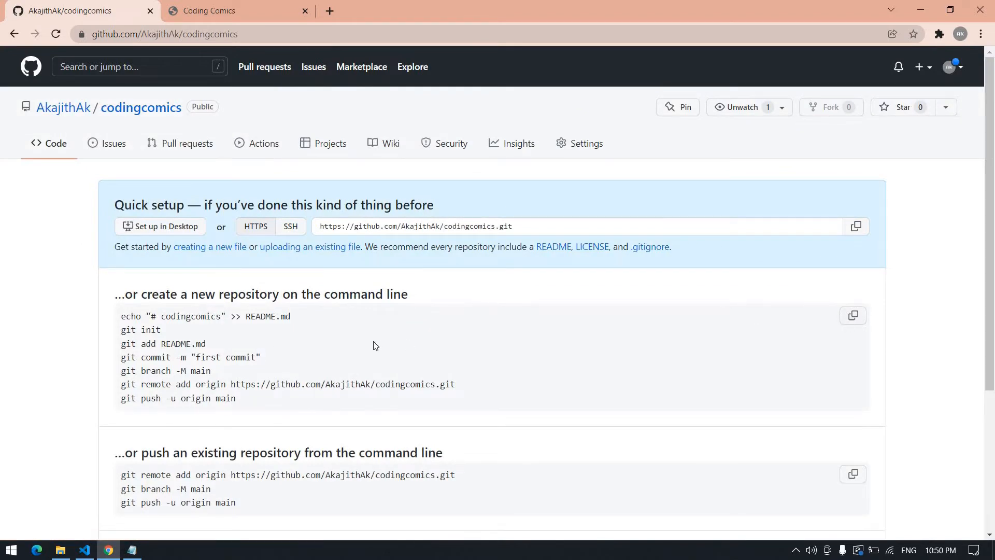
{"action": "mouse_move", "coordinate": [856, 333]}
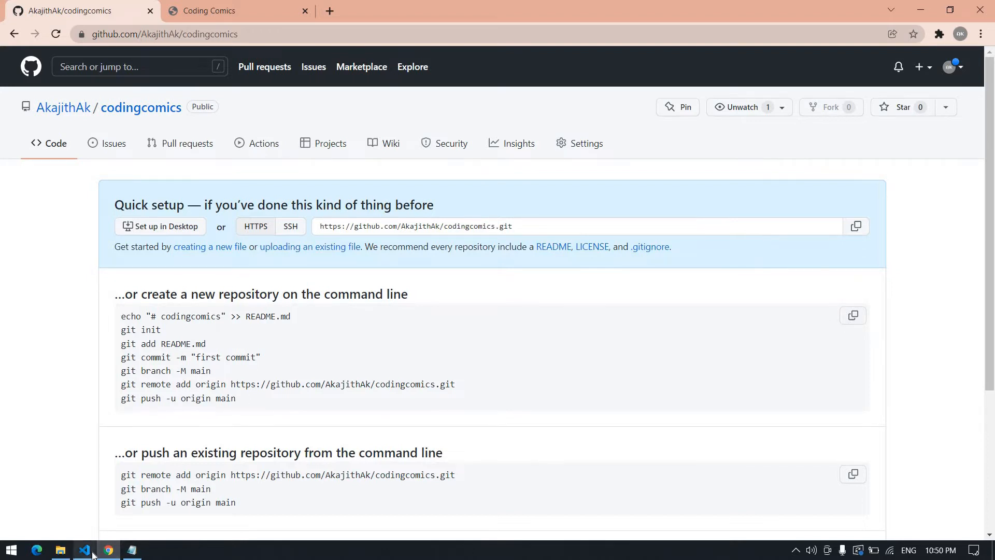
Bring up a new terminal in the codingcomics project for the git init and push commands.
{"action": "left_click", "coordinate": [83, 549]}
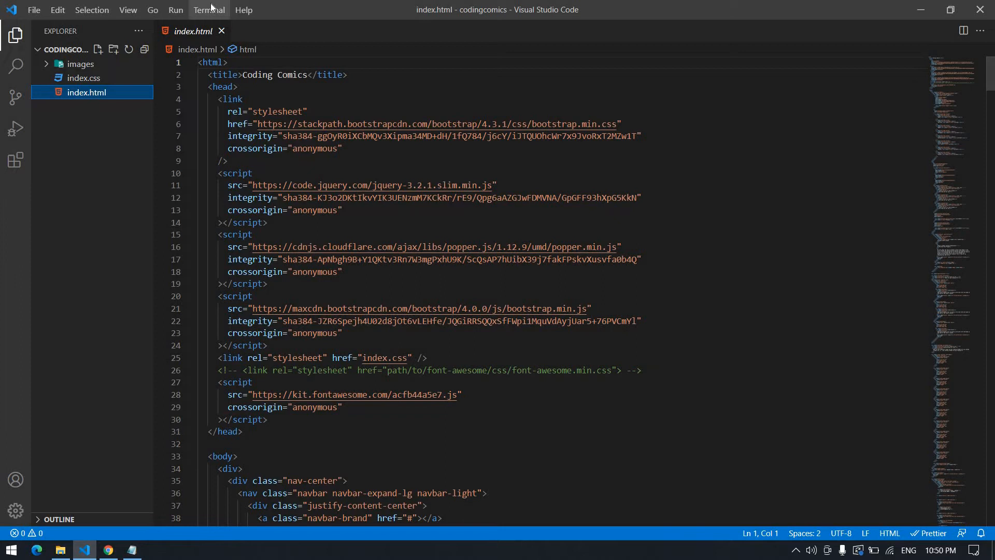
{"action": "left_click", "coordinate": [208, 9]}
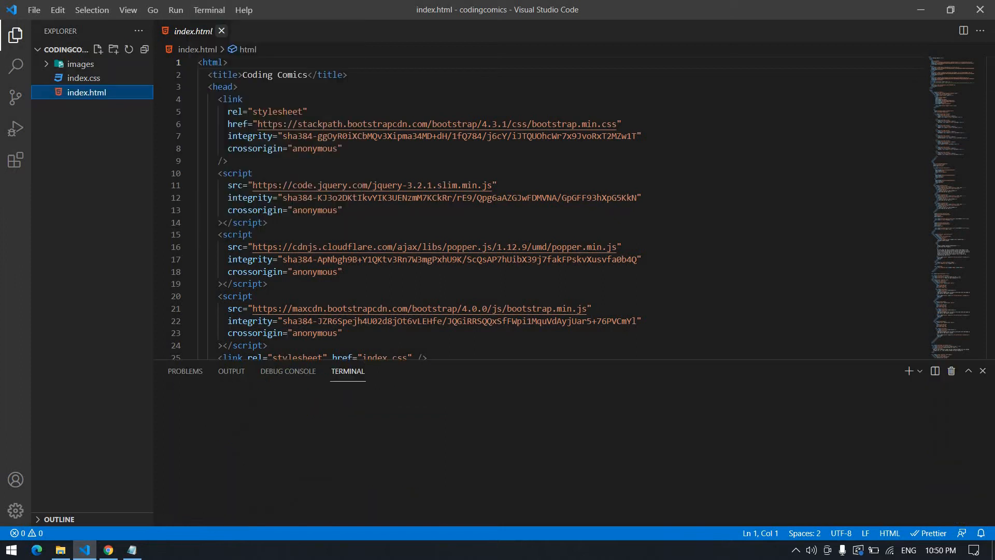
{"action": "left_click", "coordinate": [909, 371]}
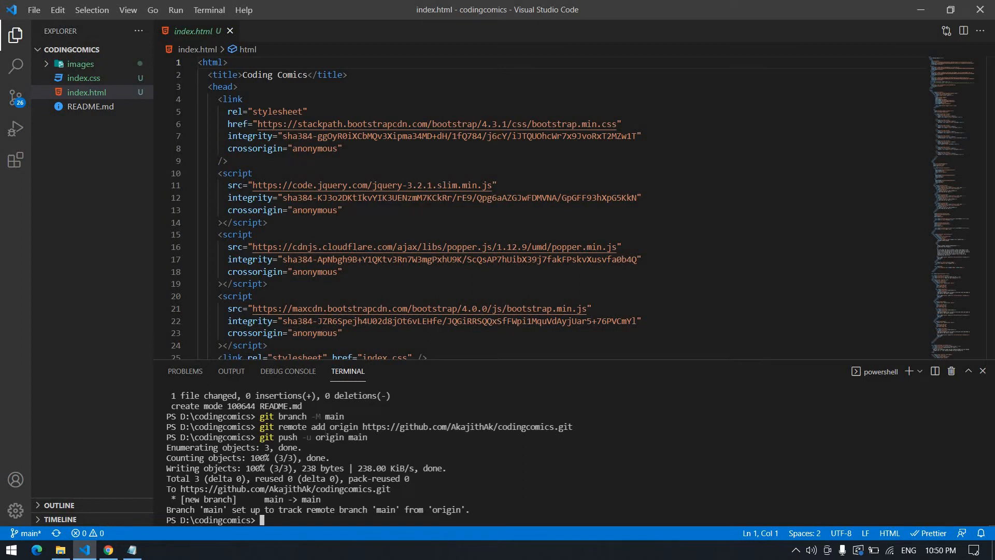
{"action": "mouse_move", "coordinate": [126, 306]}
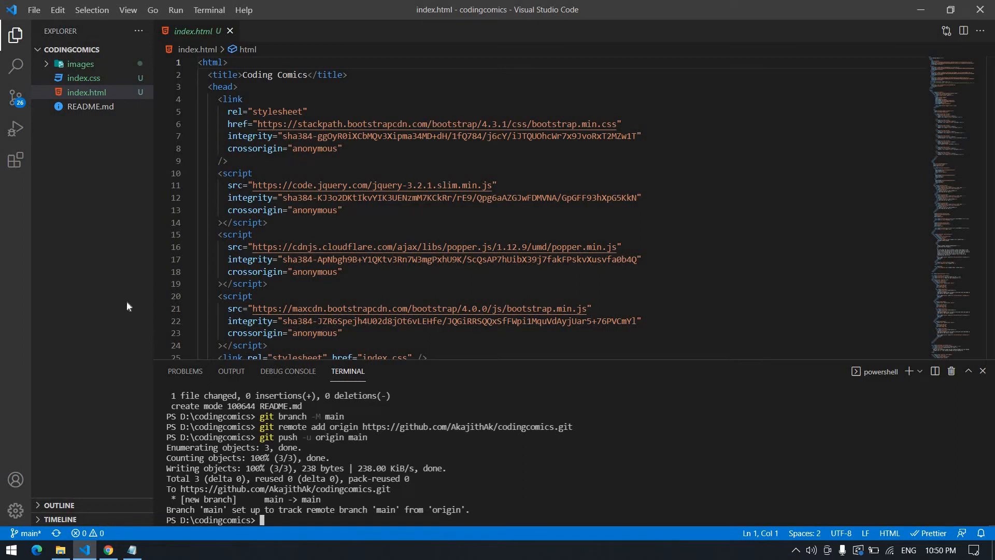
{"action": "mouse_move", "coordinate": [16, 98]}
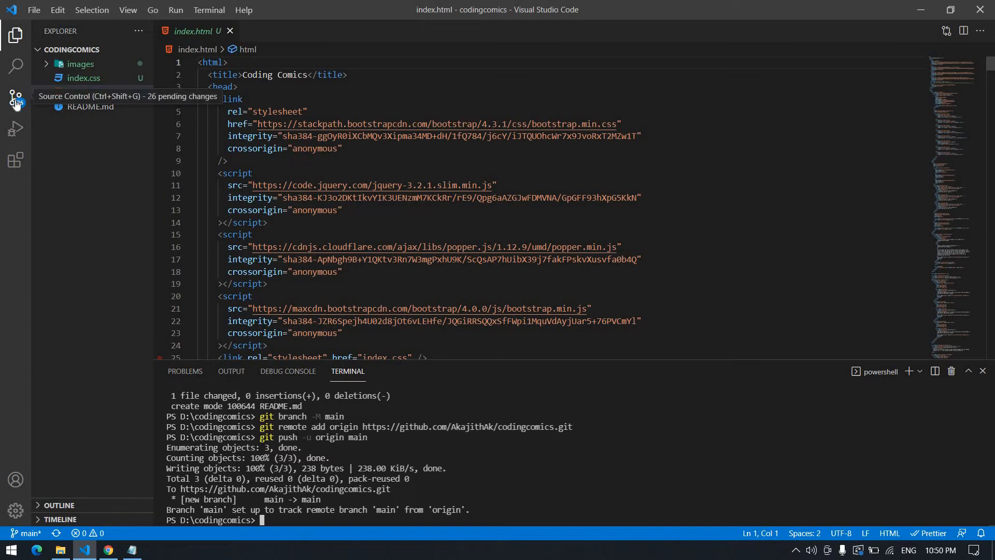
Commit the 26 pending files as "codingcomics" in Source Control and sync them to GitHub.
{"action": "left_click", "coordinate": [16, 97]}
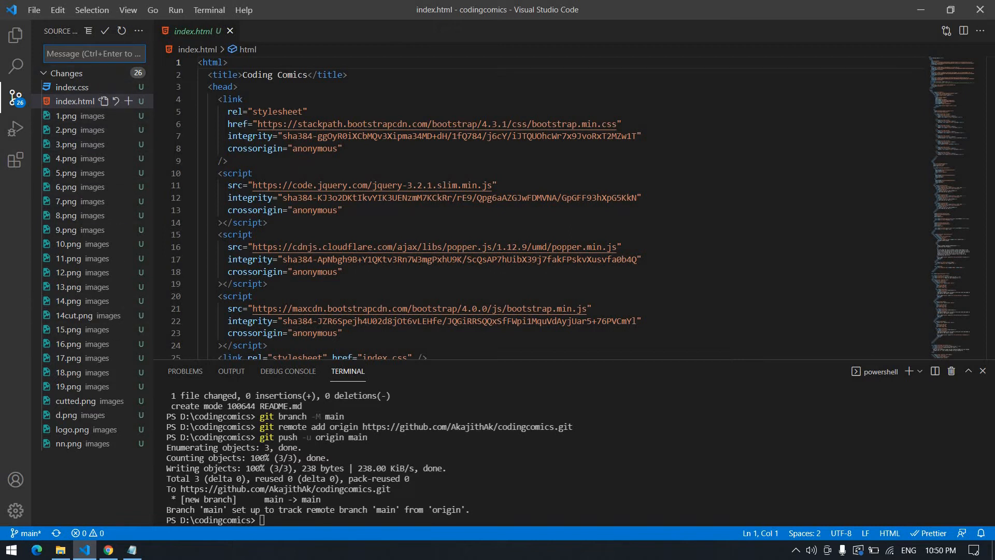
{"action": "type", "text": "codingcomics"}
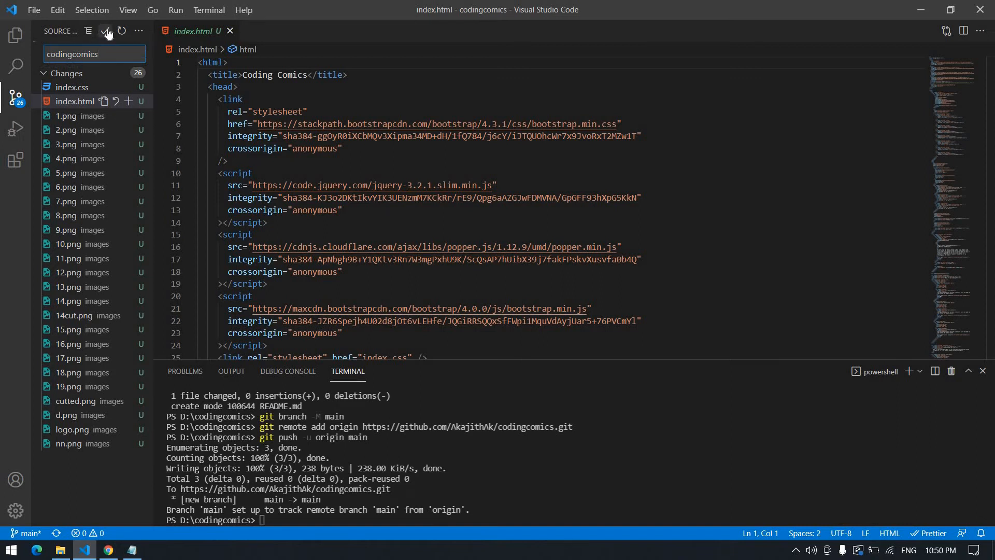
{"action": "left_click", "coordinate": [106, 30]}
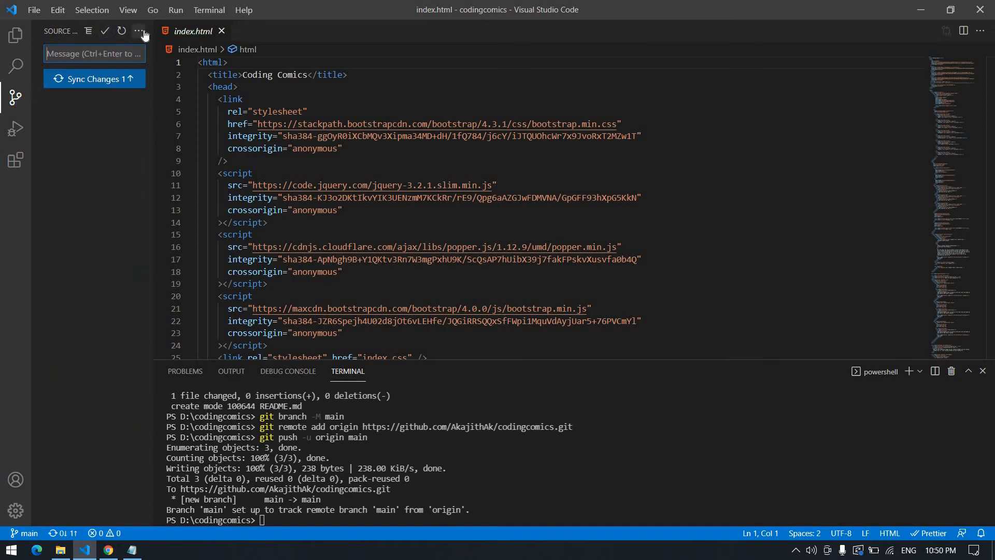
{"action": "left_click", "coordinate": [137, 30]}
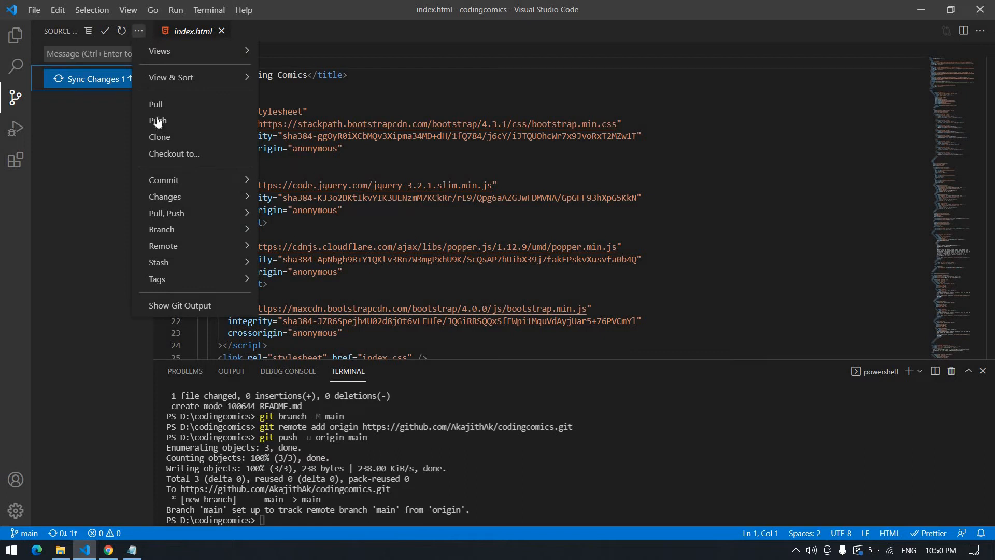
{"action": "mouse_move", "coordinate": [157, 120]}
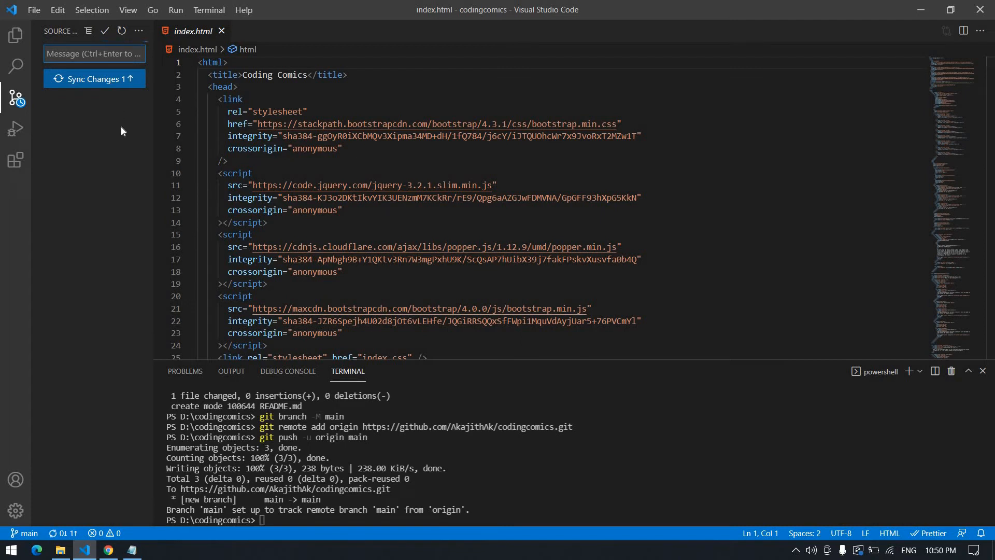
{"action": "mouse_move", "coordinate": [112, 143]}
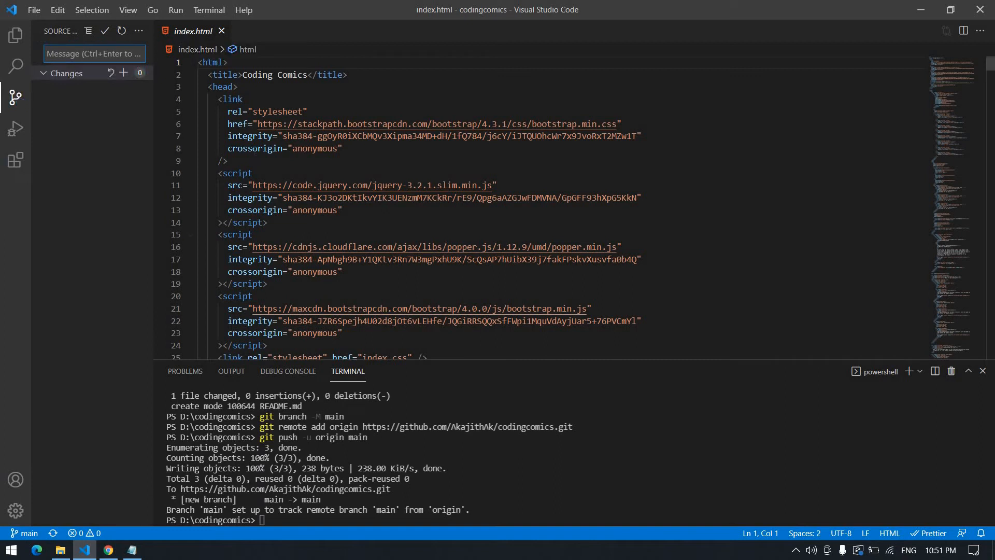
{"action": "mouse_move", "coordinate": [126, 382]}
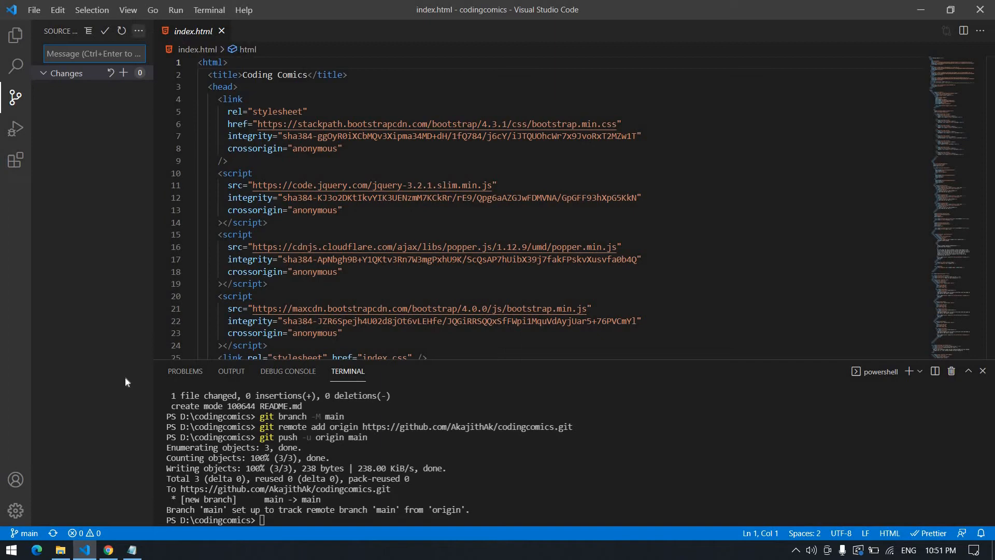
{"action": "left_click", "coordinate": [108, 550]}
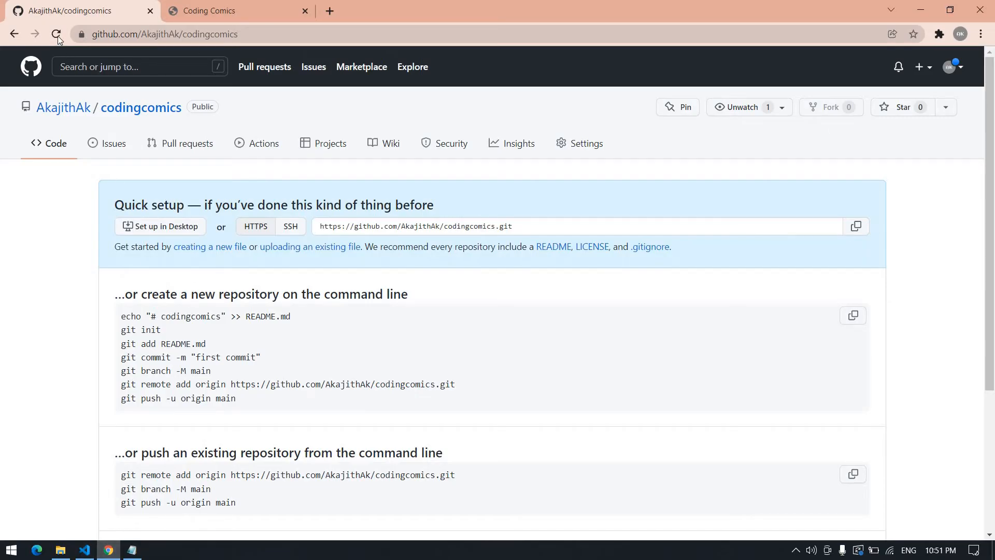
Reload the codingcomics repository to list images, README.md, index.css and index.html, then head to Settings.
{"action": "left_click", "coordinate": [56, 34]}
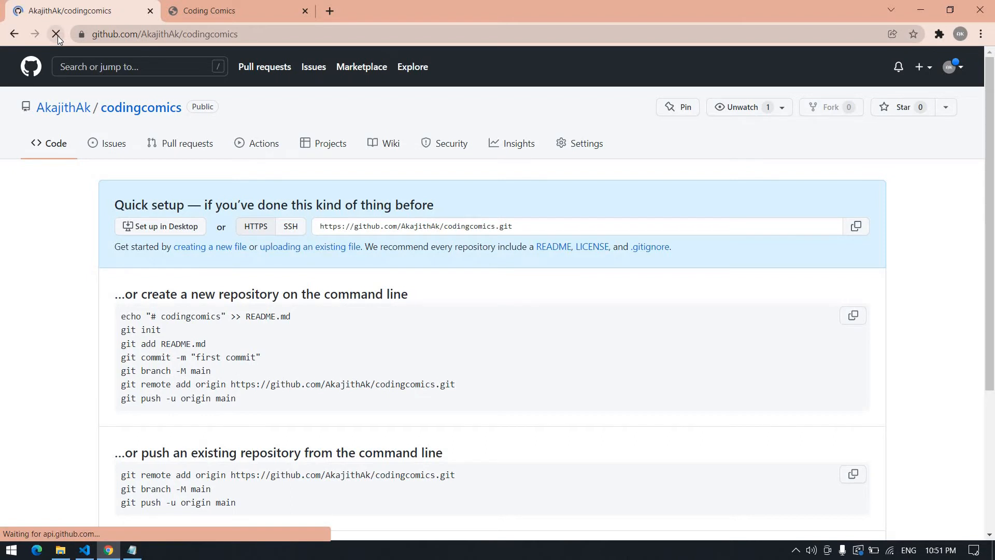
{"action": "left_click", "coordinate": [56, 33]}
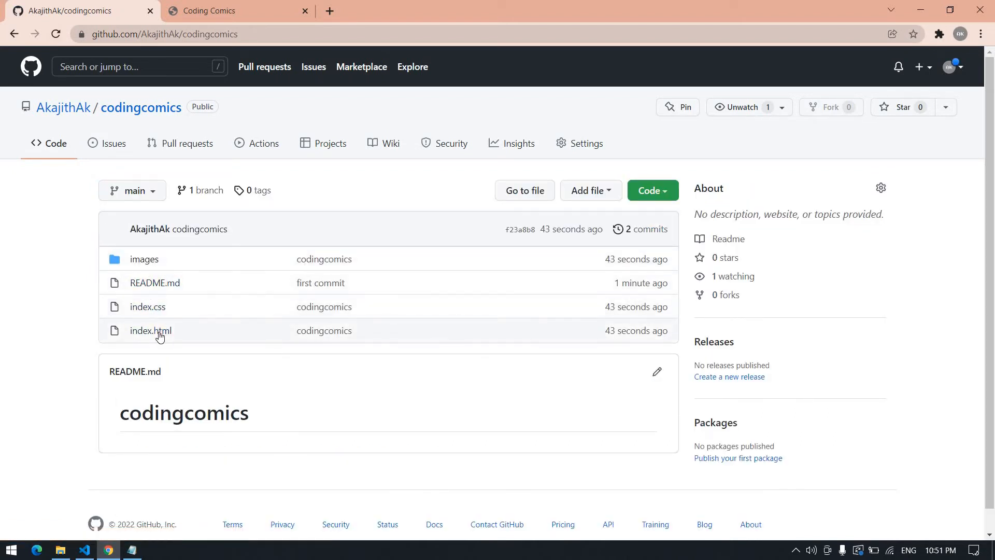
{"action": "left_click", "coordinate": [150, 330]}
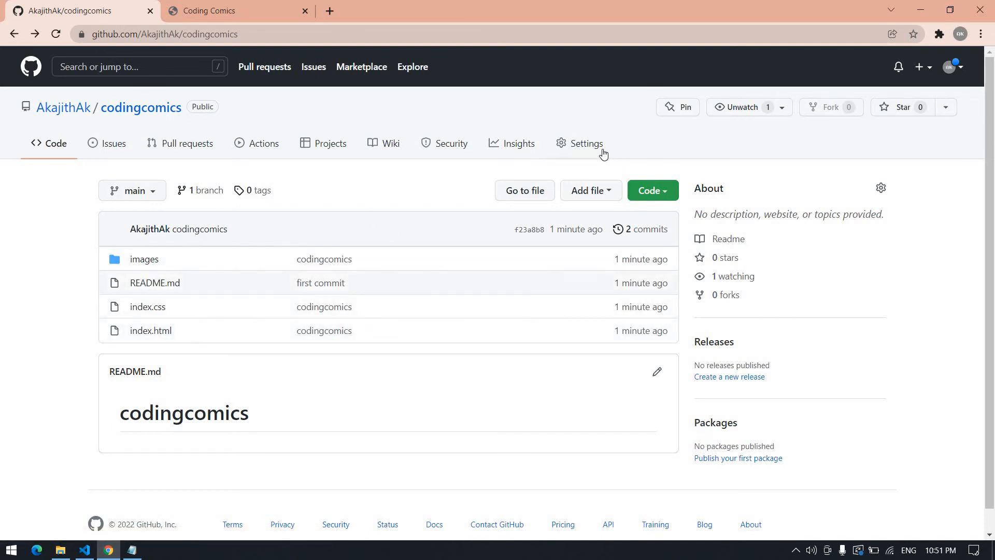
{"action": "left_click", "coordinate": [586, 143]}
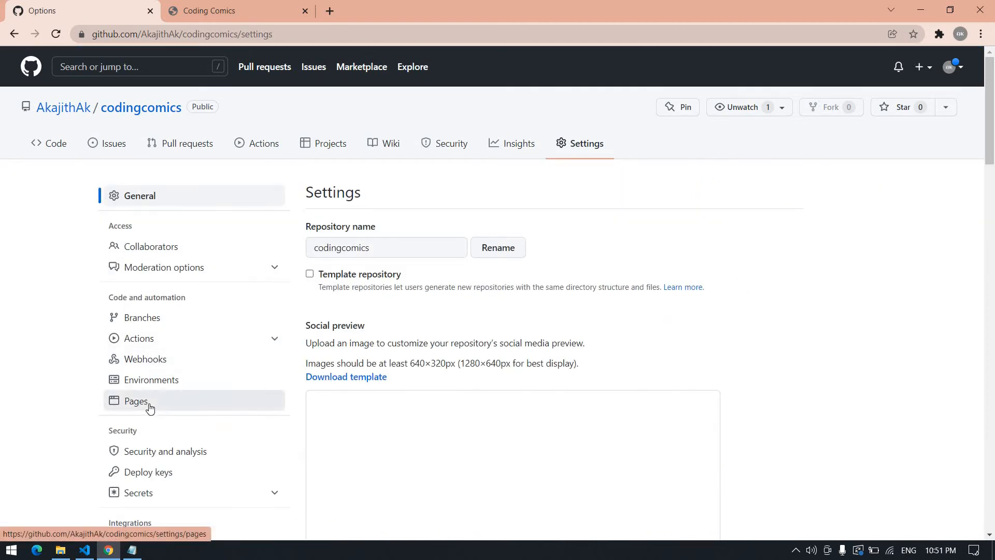
Set the Pages source to the main branch at / (root) and save it.
{"action": "left_click", "coordinate": [136, 400]}
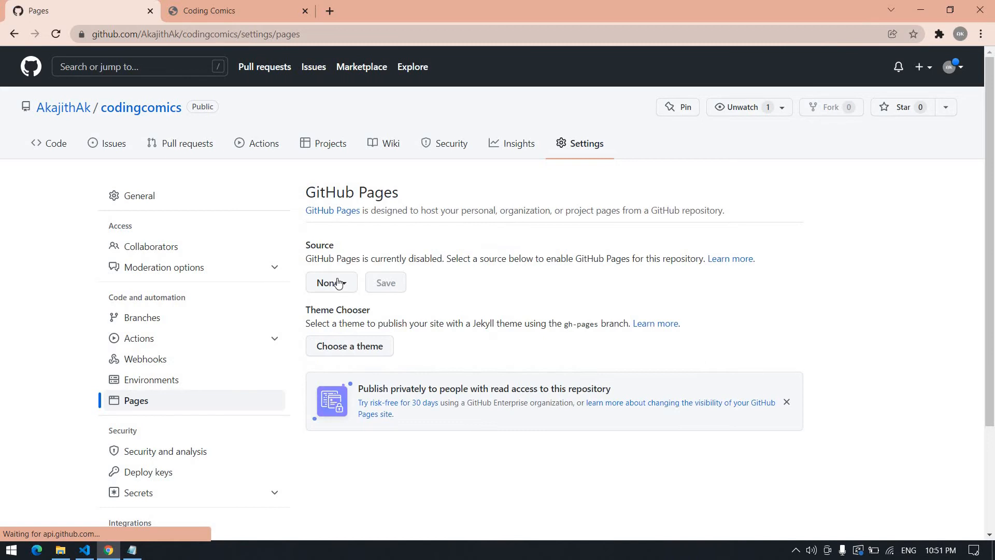
{"action": "left_click", "coordinate": [330, 282]}
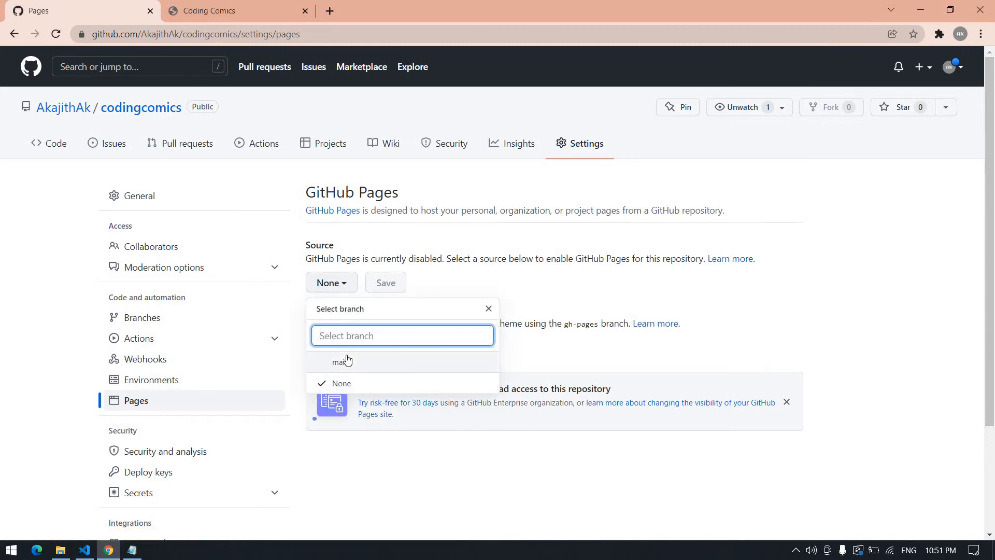
{"action": "left_click", "coordinate": [341, 361]}
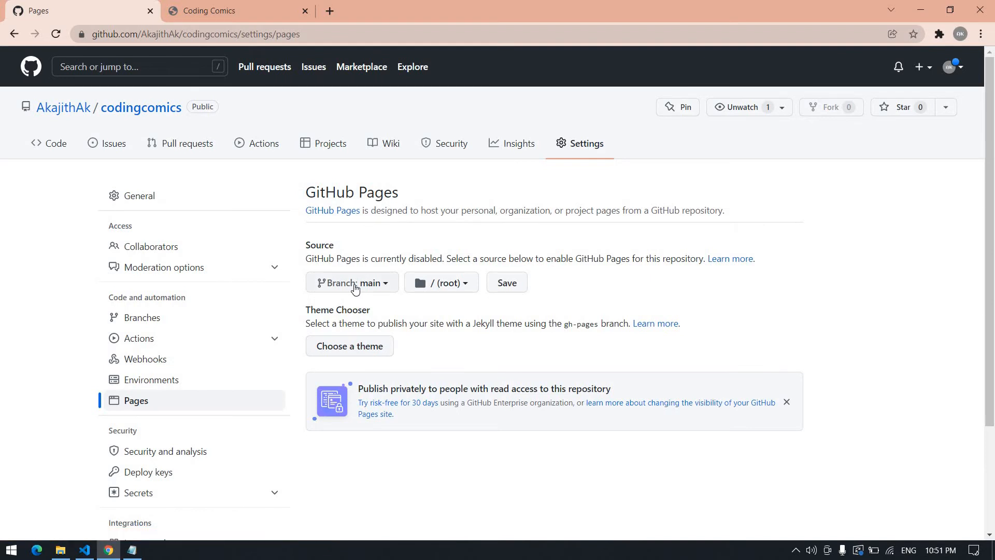
{"action": "mouse_move", "coordinate": [377, 291]}
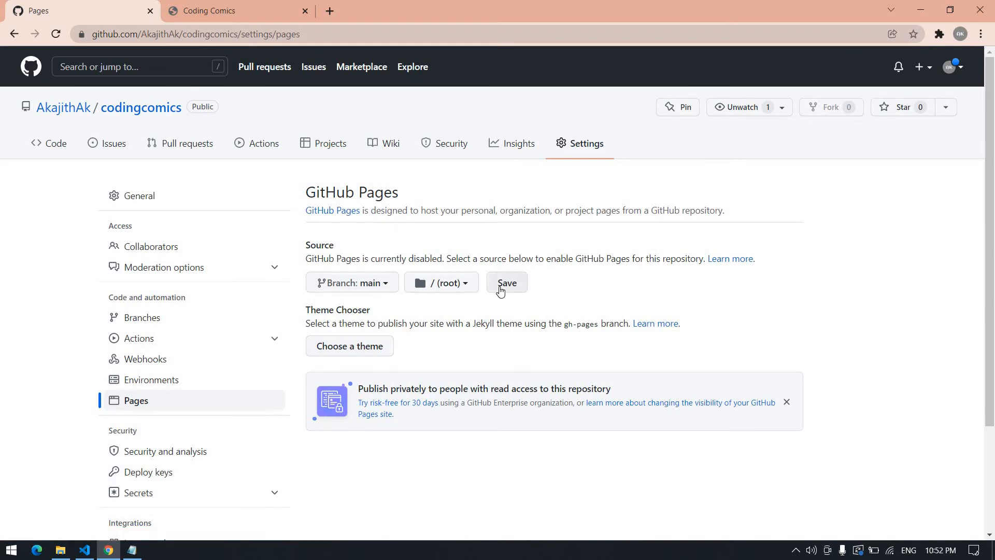
{"action": "left_click", "coordinate": [506, 282]}
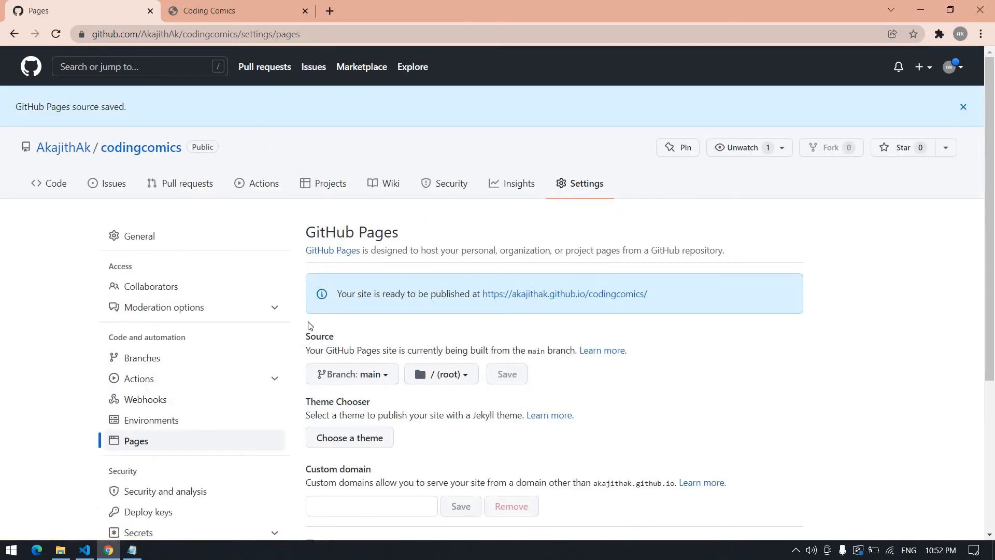
{"action": "mouse_move", "coordinate": [333, 290]}
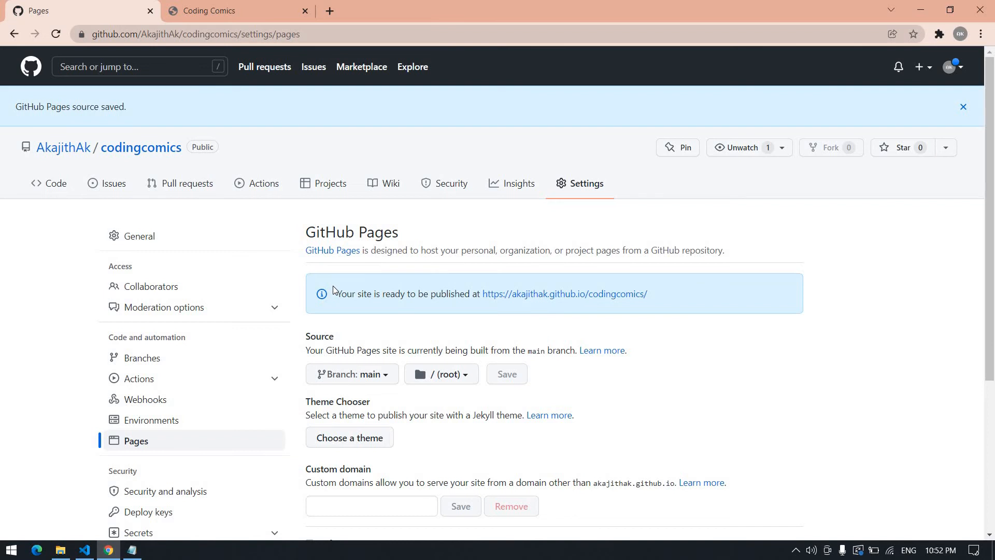
{"action": "mouse_move", "coordinate": [317, 293]}
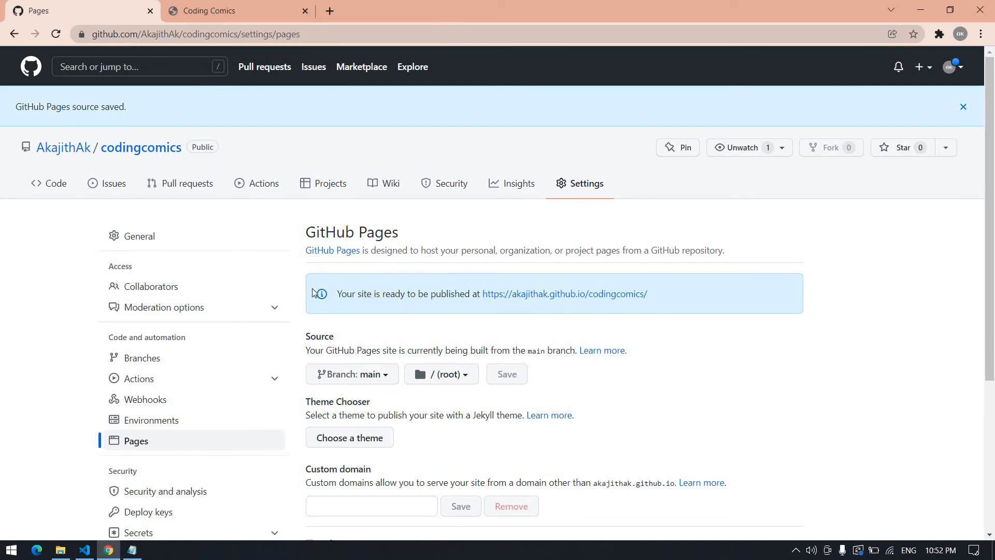
{"action": "mouse_move", "coordinate": [335, 297]}
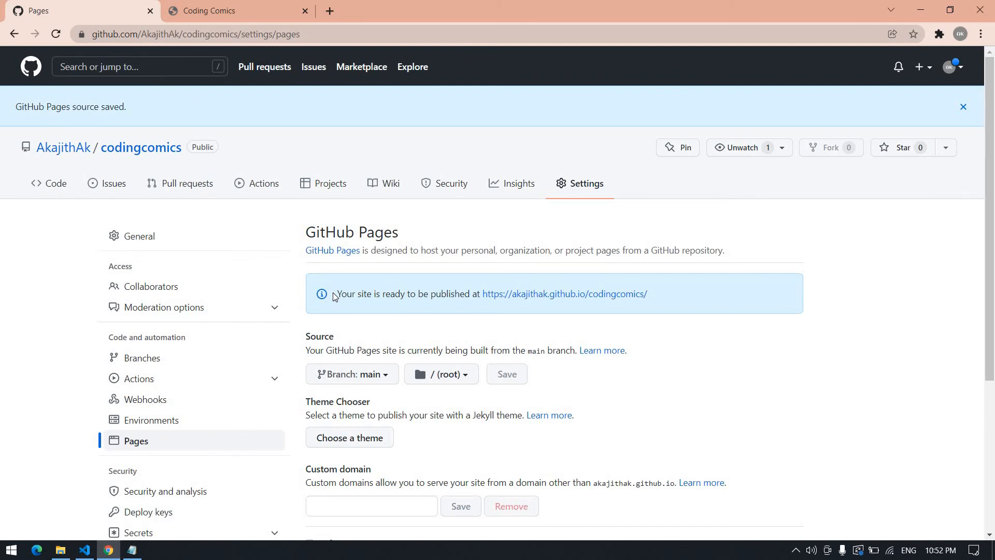
{"action": "mouse_move", "coordinate": [56, 33]}
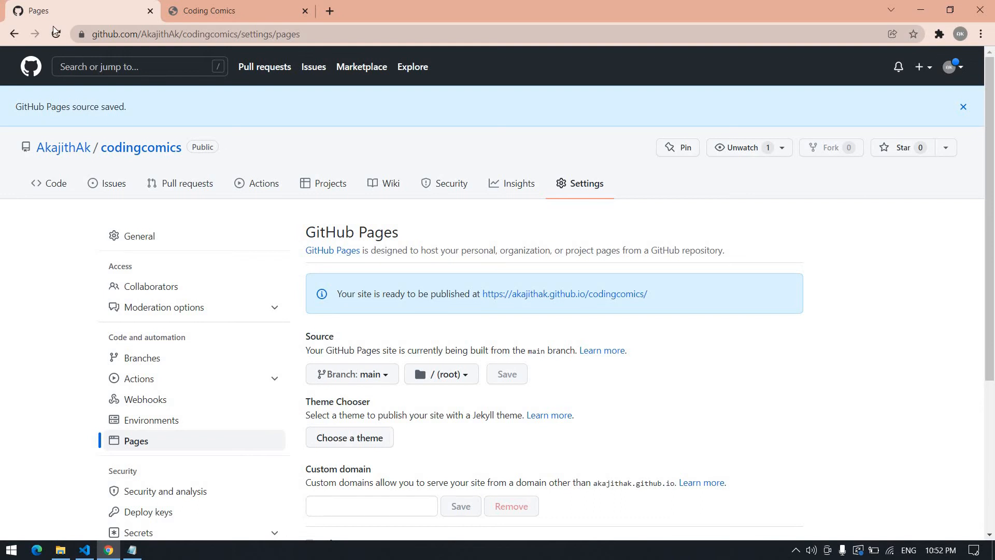
Reload the Pages settings until the site shows as published at akajithak.github.io/codingcomics.
{"action": "left_click", "coordinate": [961, 105]}
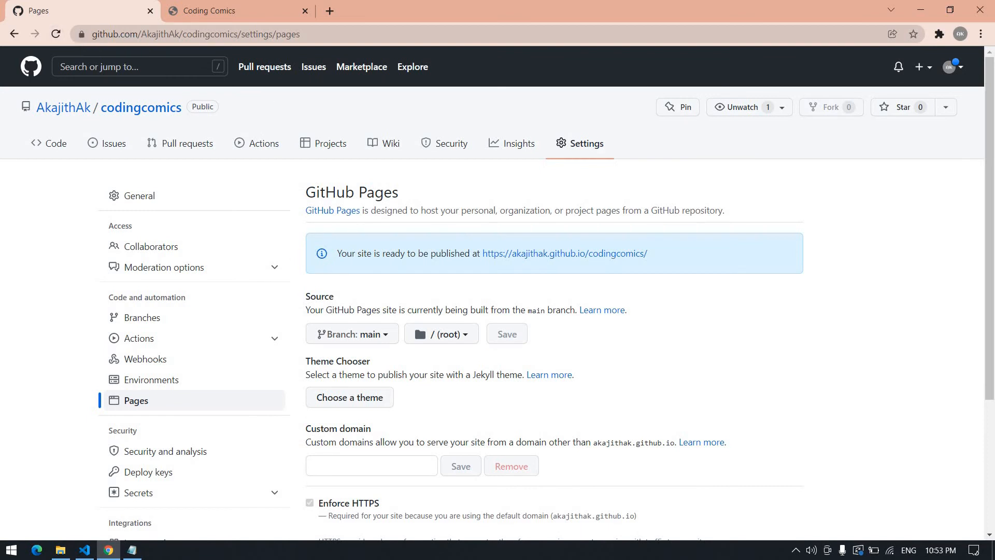
{"action": "left_click", "coordinate": [55, 34]}
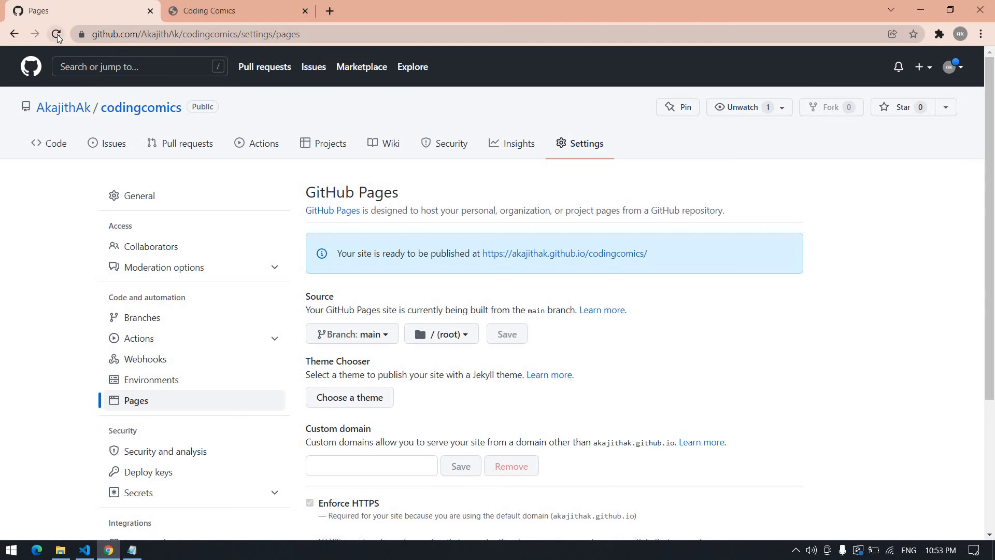
{"action": "left_click", "coordinate": [56, 33]}
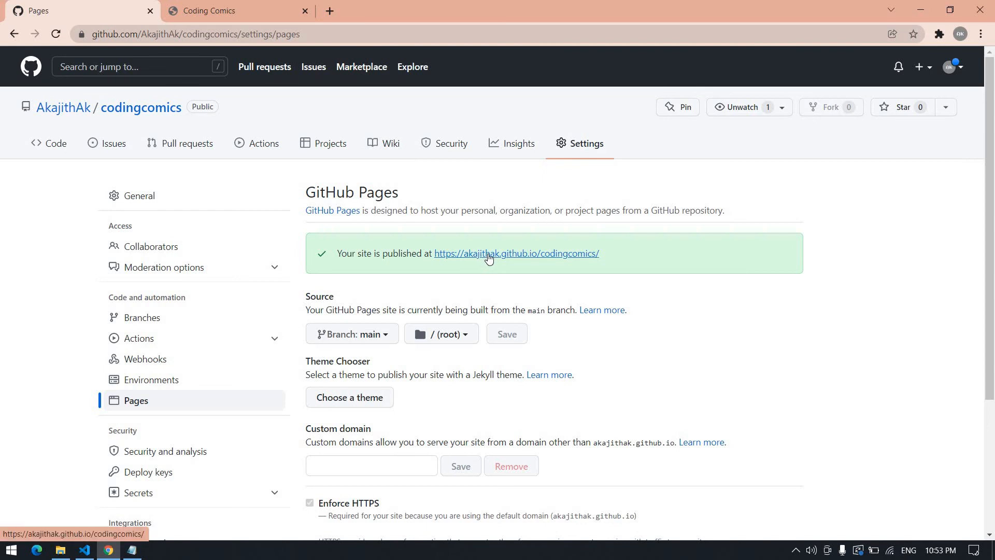
Load akajithak.github.io/codingcomics and scroll through its banner and intro content.
{"action": "left_click", "coordinate": [515, 253]}
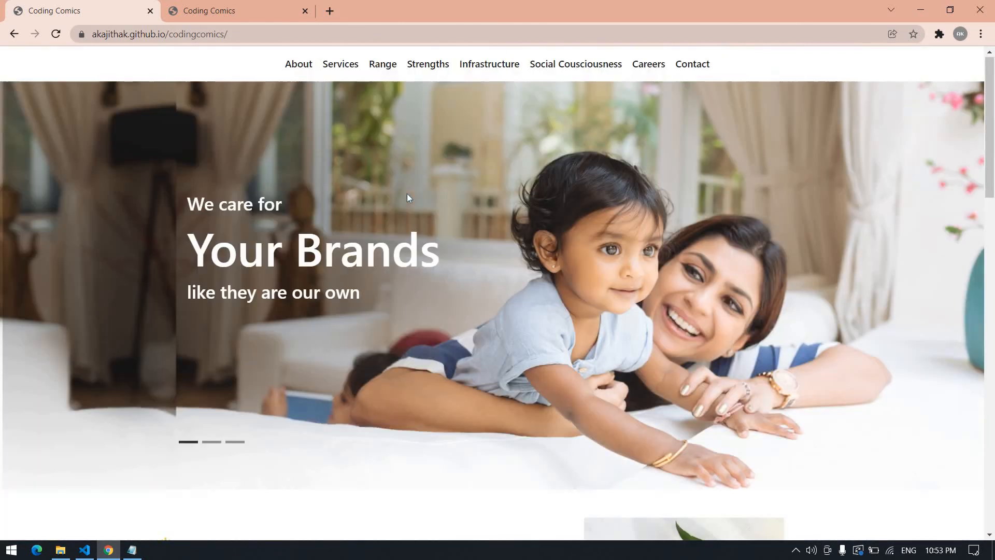
{"action": "scroll", "scroll_direction": "down", "scroll_amount": 3}
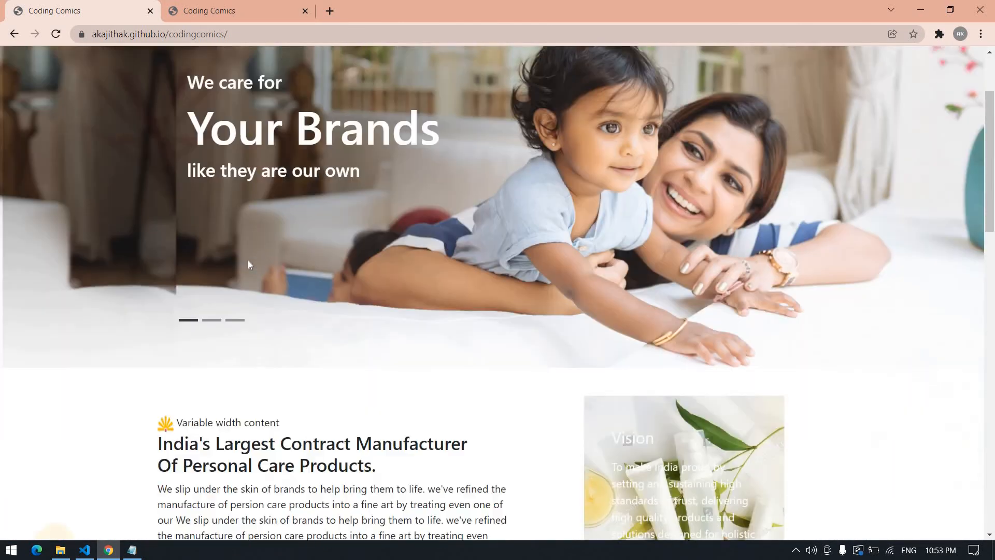